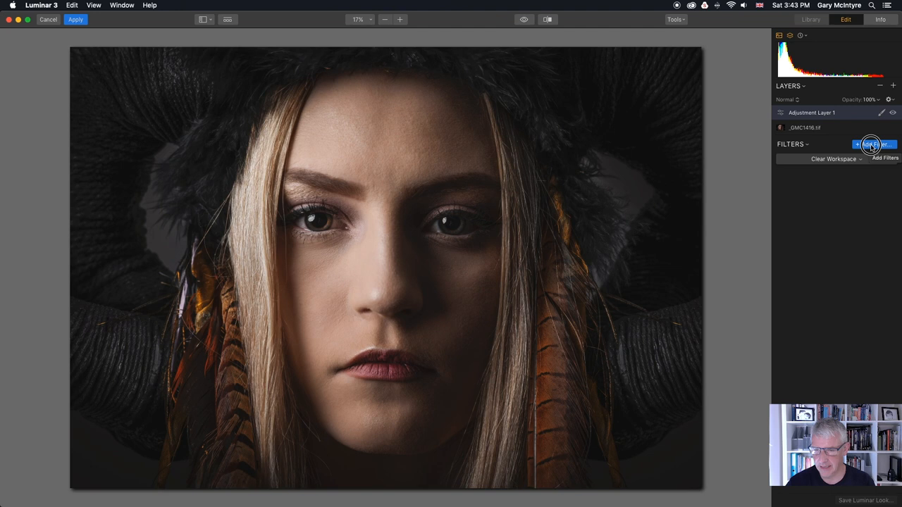
# Add a Texture Overlay filter loaded with dust particles.jpg.
pyautogui.click(870, 144)
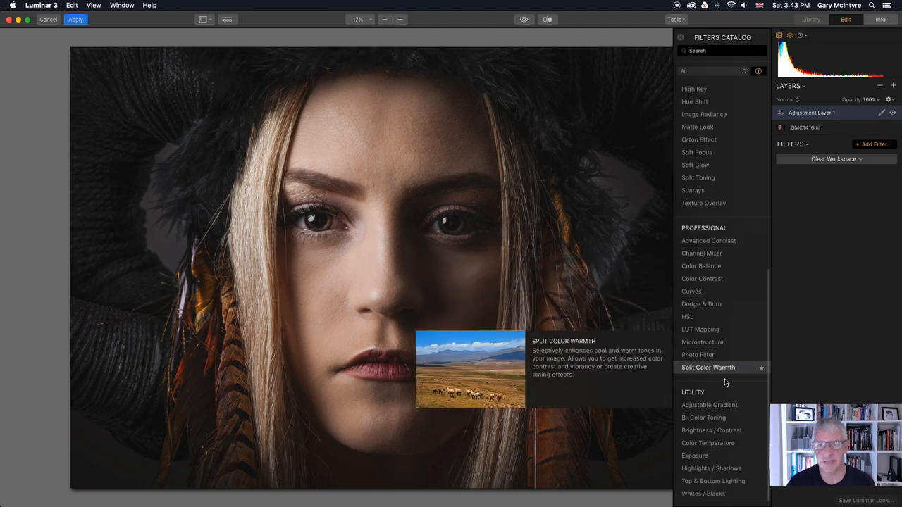
pyautogui.click(704, 203)
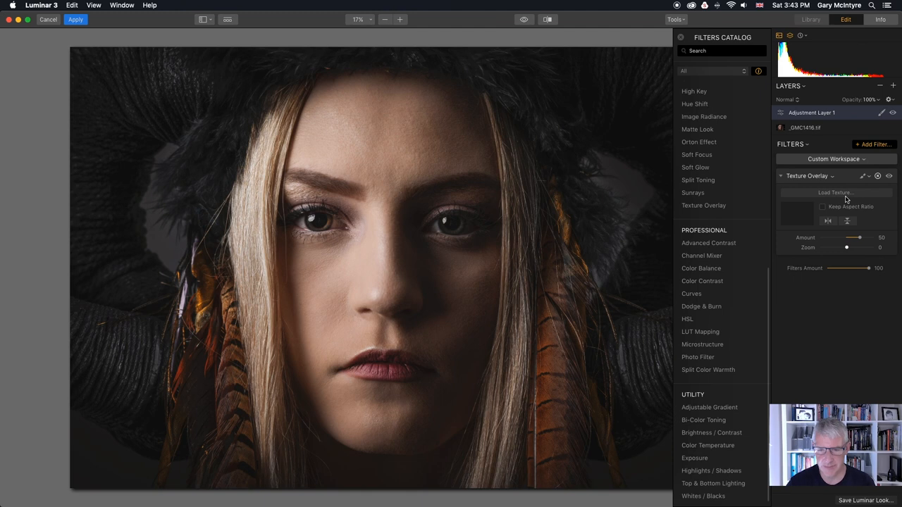
pyautogui.click(835, 193)
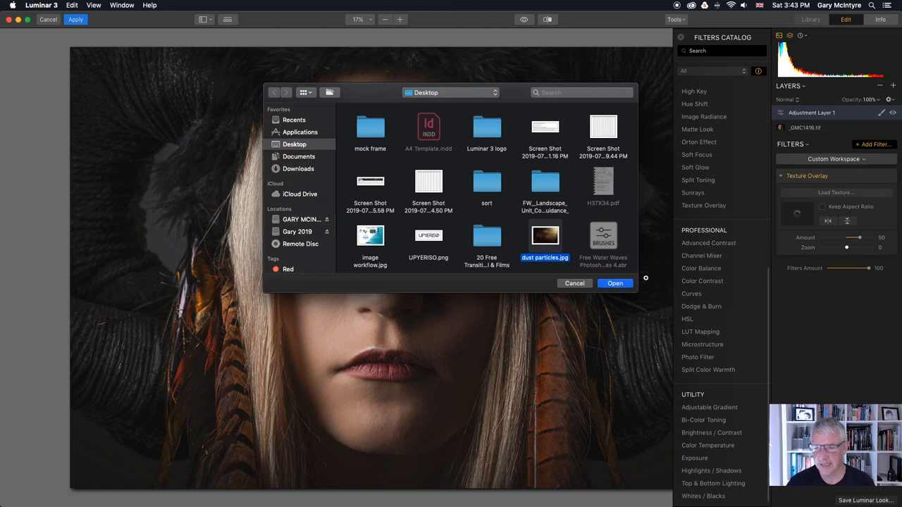
pyautogui.click(614, 283)
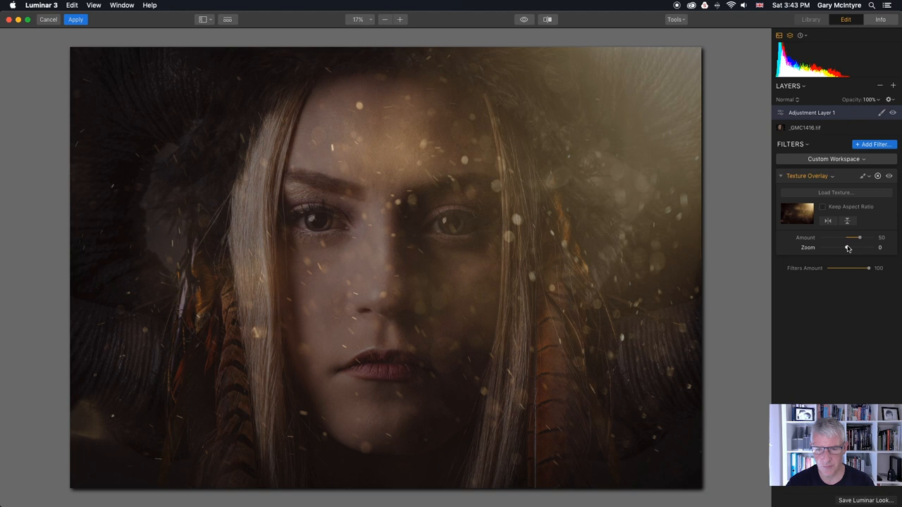
# Adjust the Texture Overlay Zoom slider back and forth, settling at 25.
pyautogui.moveTo(849, 247); pyautogui.dragTo(844, 248)
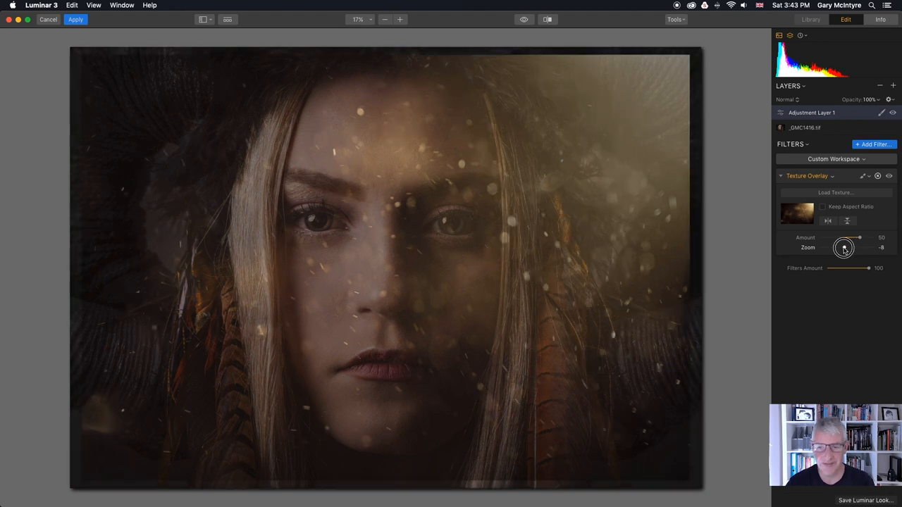
pyautogui.moveTo(844, 247); pyautogui.dragTo(848, 247)
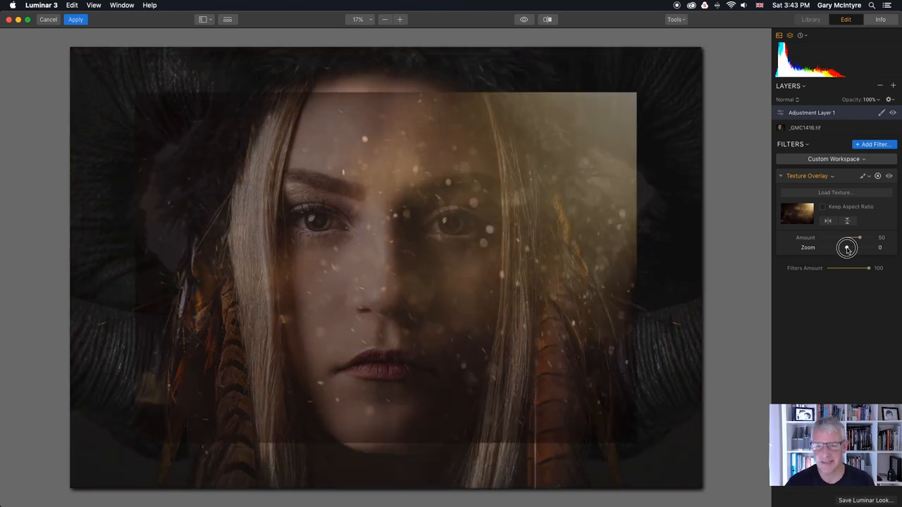
pyautogui.moveTo(847, 248); pyautogui.dragTo(849, 248)
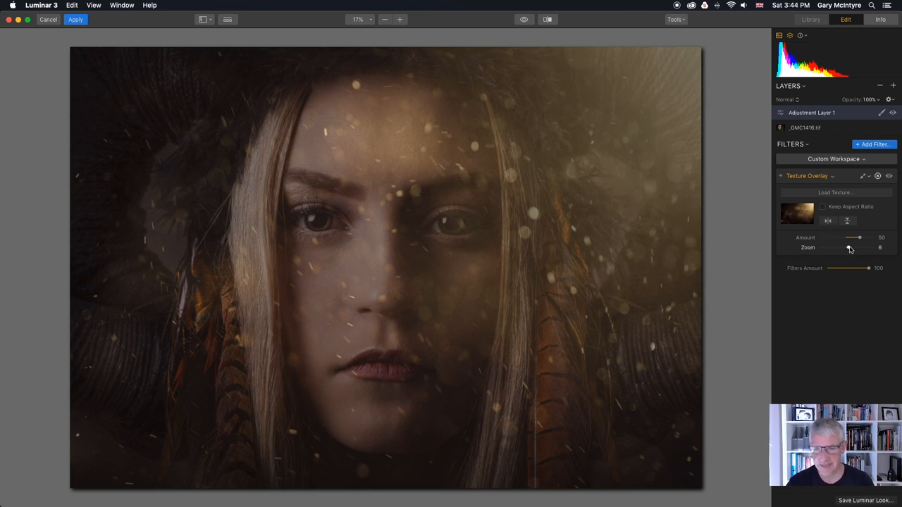
pyautogui.moveTo(849, 247); pyautogui.dragTo(853, 247)
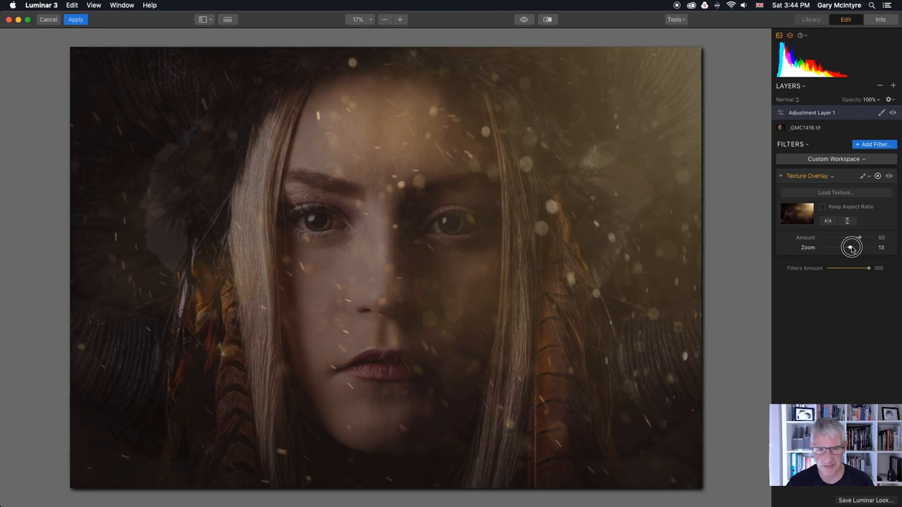
pyautogui.moveTo(851, 247); pyautogui.dragTo(855, 247)
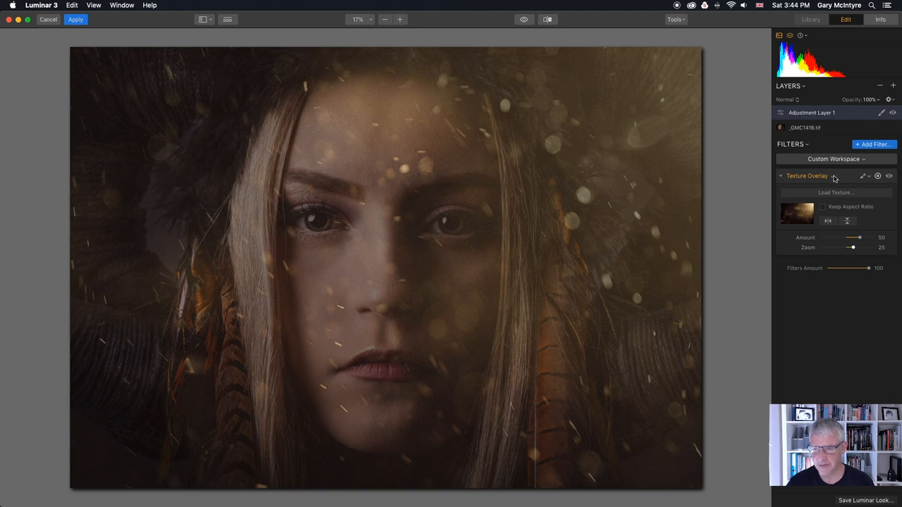
# From the Texture Overlay's Blend menu, preview Darken, Multiply, then Lighten.
pyautogui.click(861, 176)
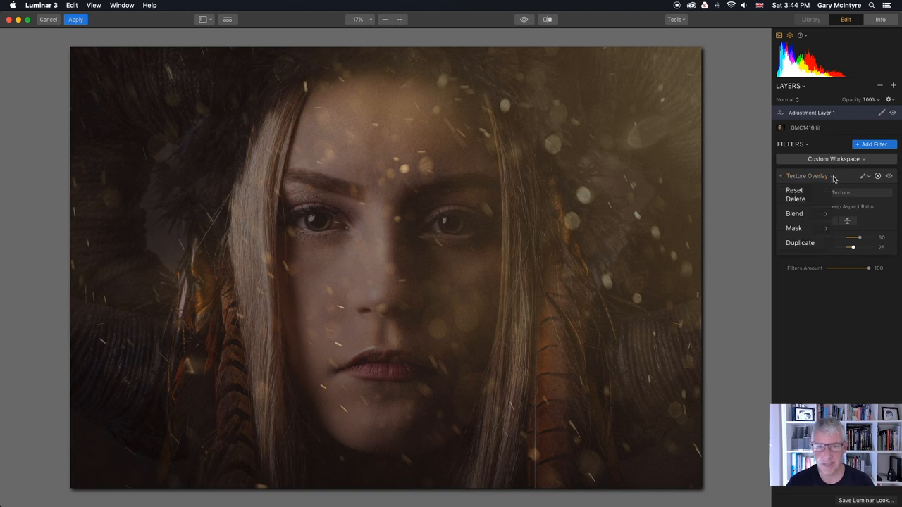
pyautogui.click(795, 213)
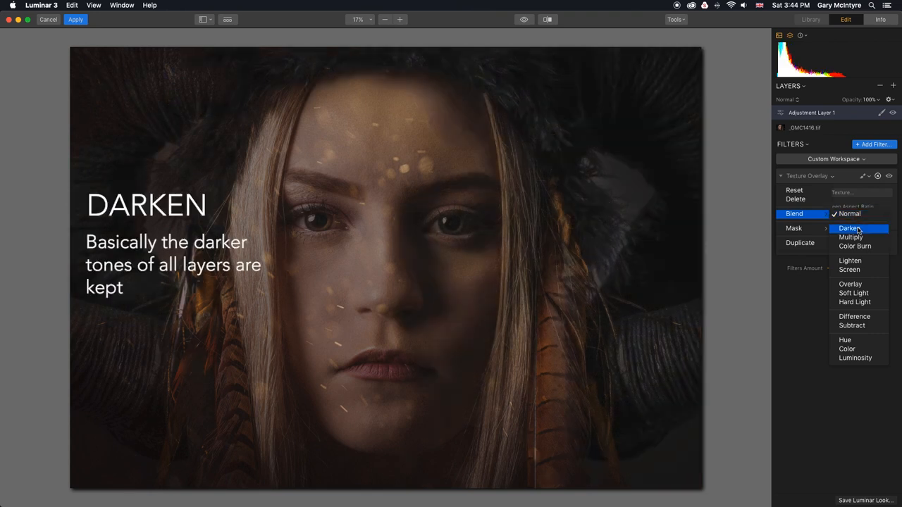
pyautogui.click(848, 227)
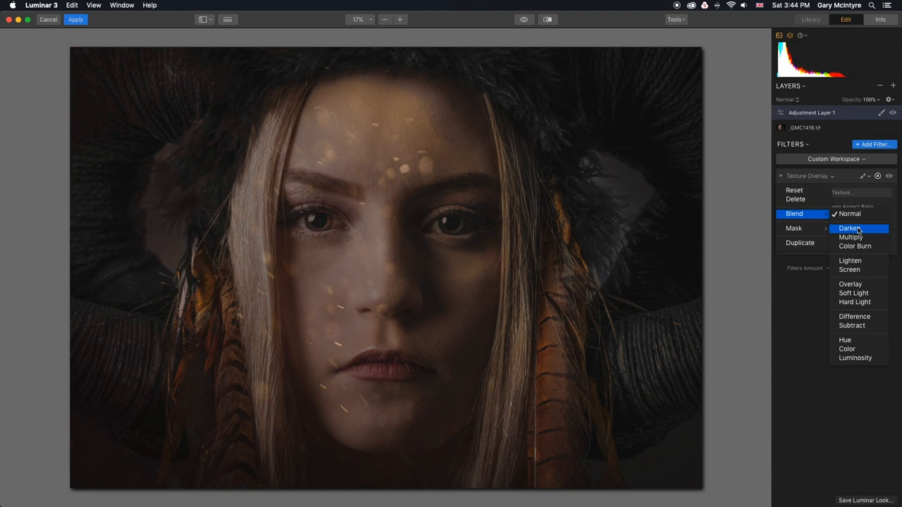
pyautogui.click(851, 237)
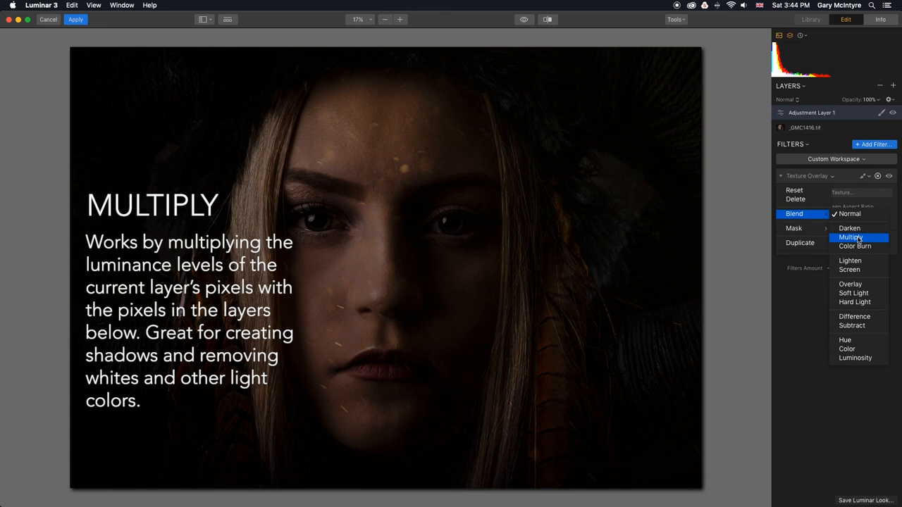
pyautogui.click(857, 247)
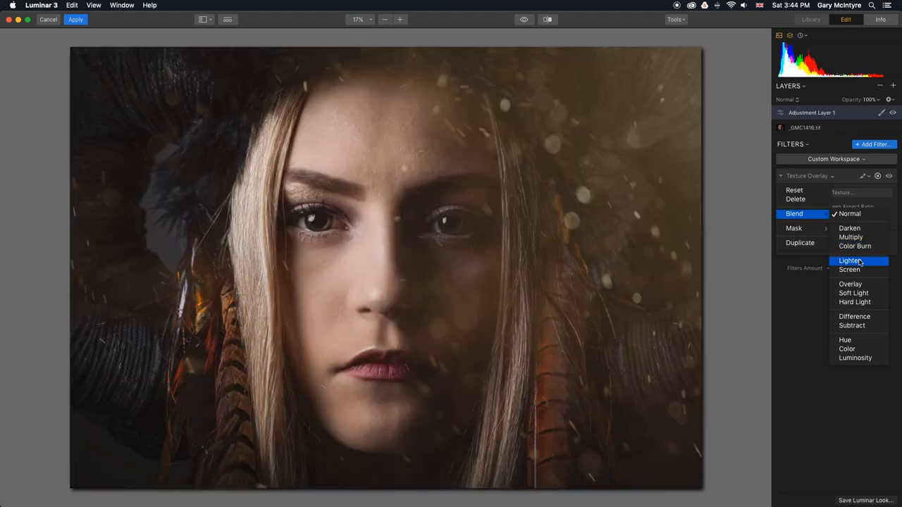
# Preview Screen, Overlay, Soft Light, Hard Light and Difference on the dust texture.
pyautogui.click(847, 260)
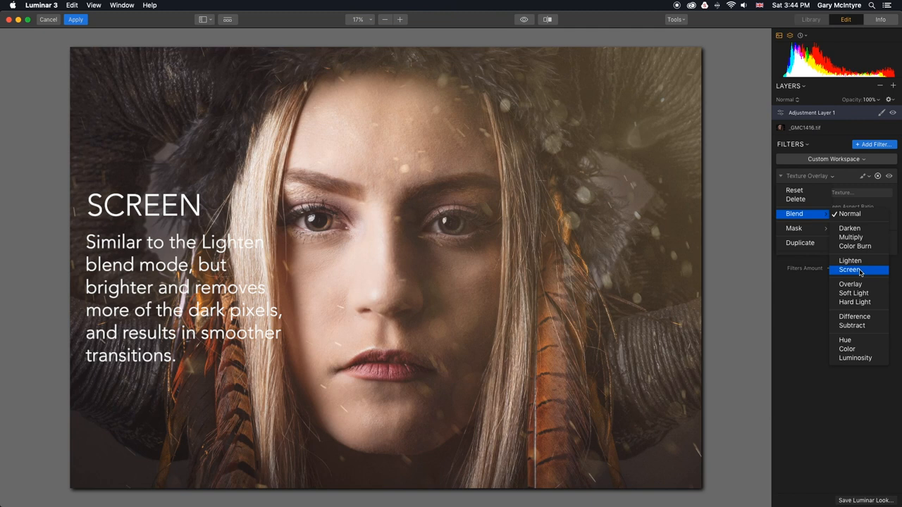
pyautogui.click(851, 283)
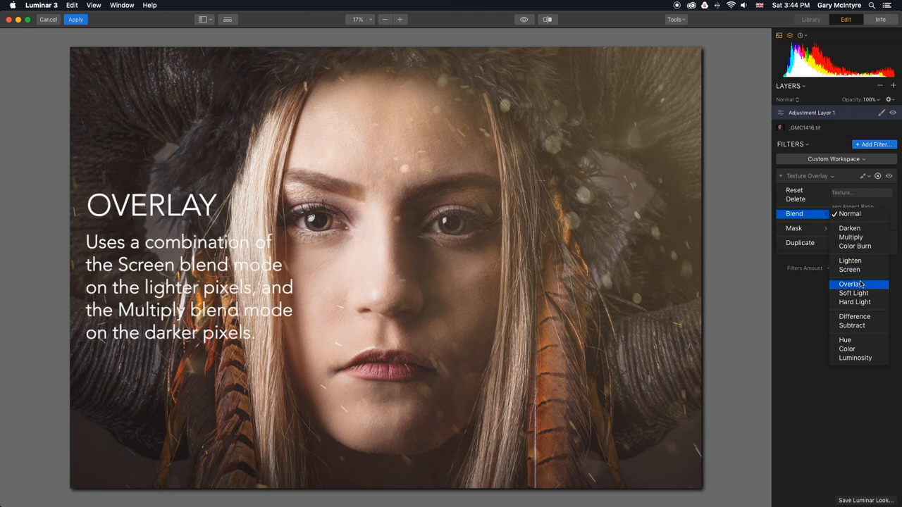
pyautogui.click(851, 284)
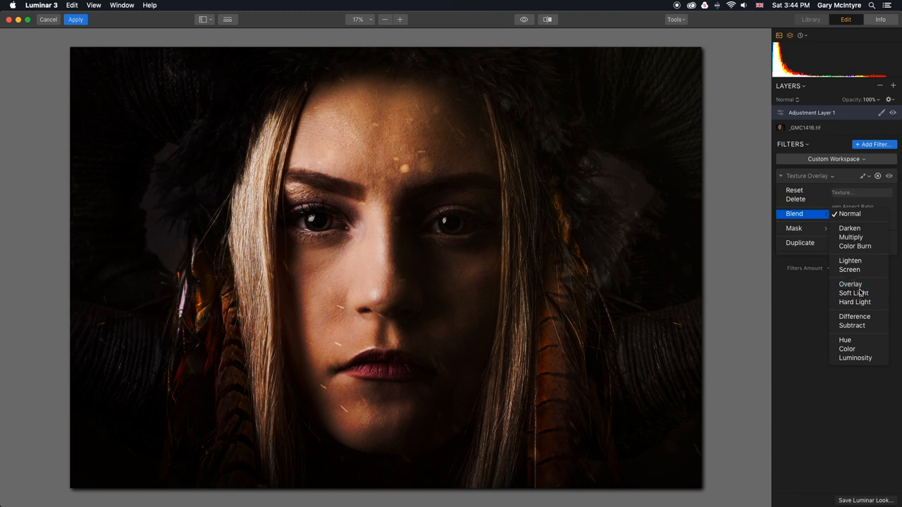
pyautogui.click(855, 293)
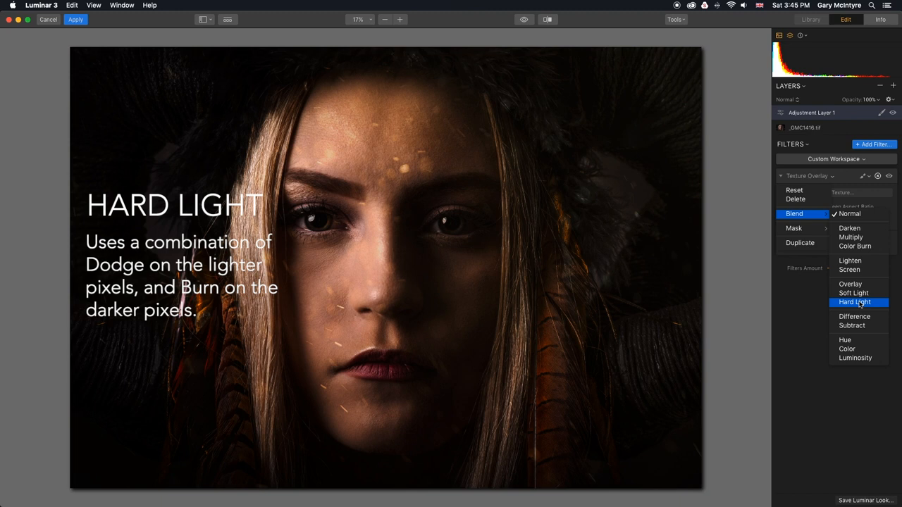
pyautogui.click(855, 316)
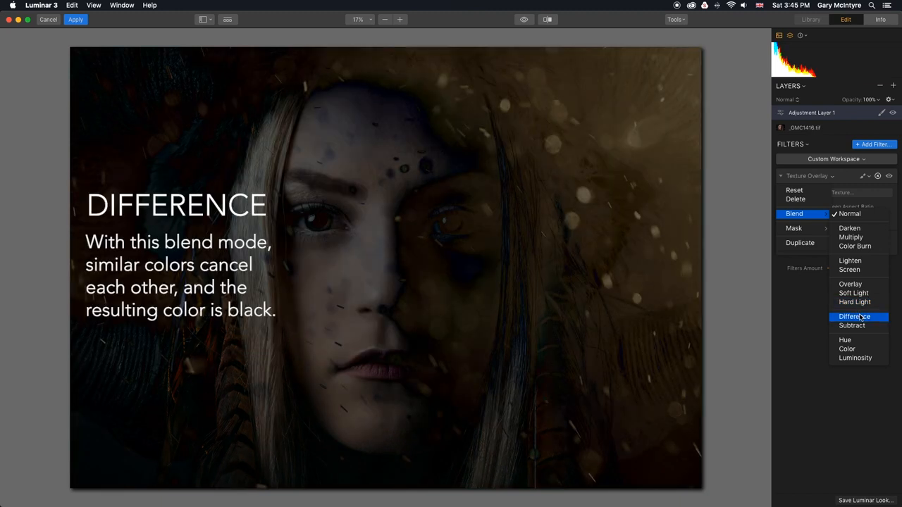
# Preview Subtract, Hue, Color and Luminosity, then dismiss the menu keeping Normal blending.
pyautogui.click(857, 317)
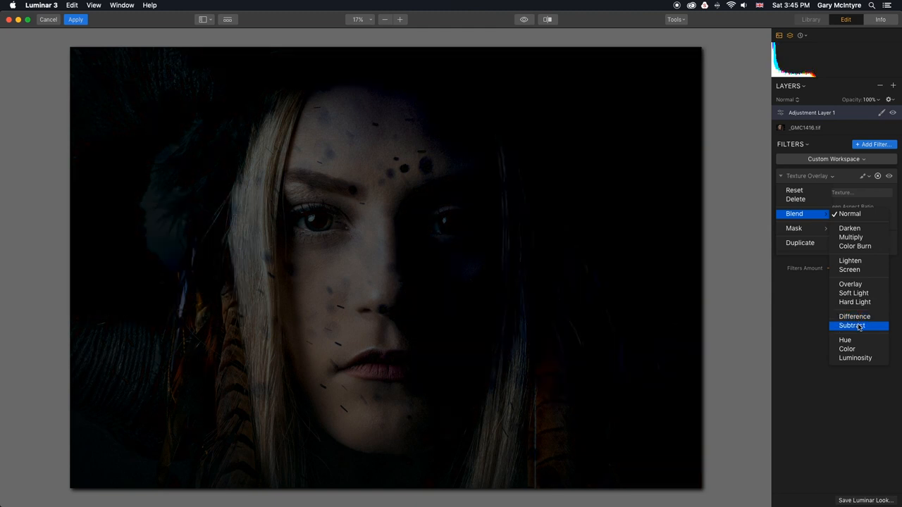
pyautogui.click(853, 326)
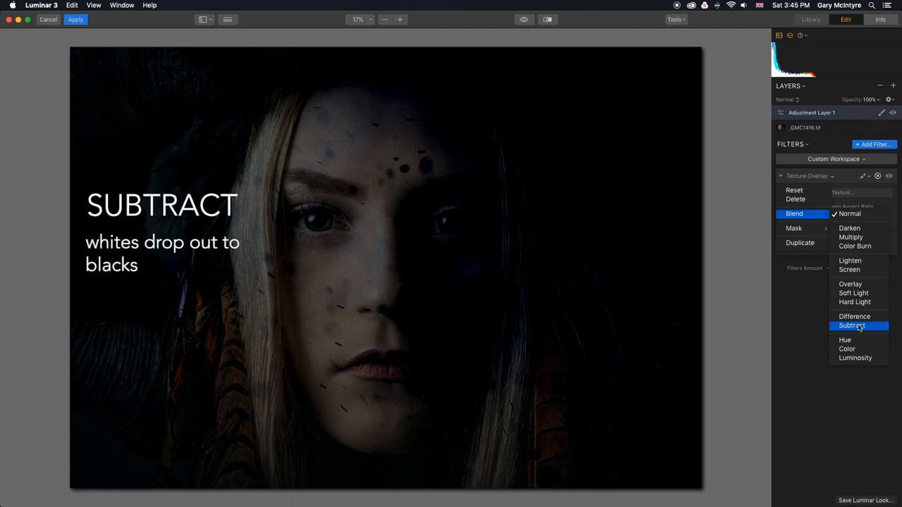
pyautogui.click(847, 339)
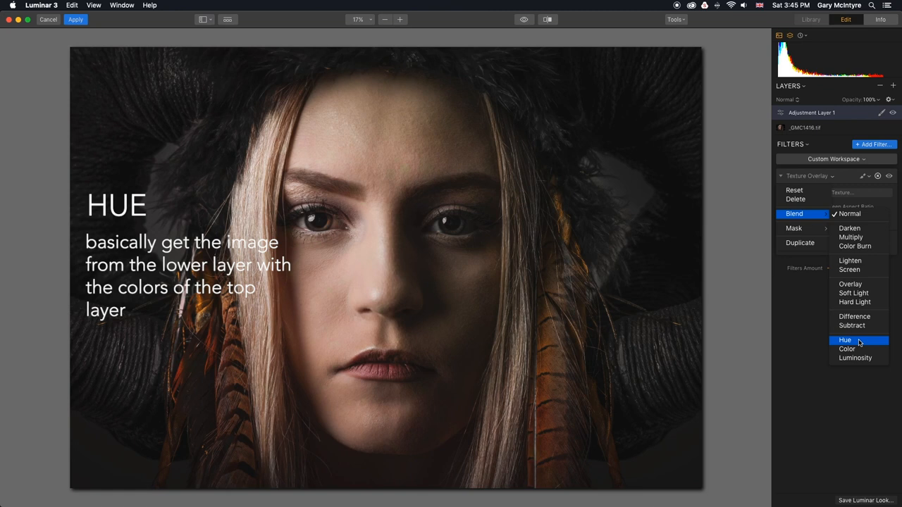
pyautogui.click(845, 349)
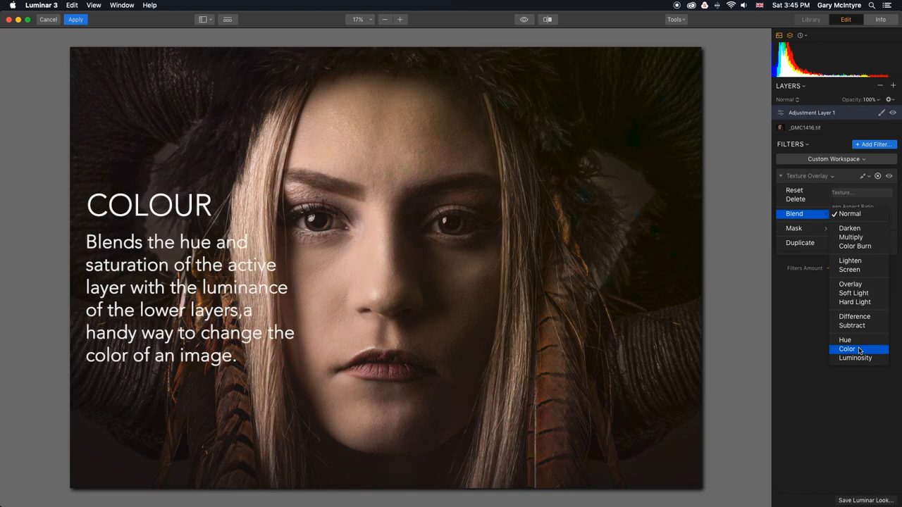
pyautogui.click(845, 349)
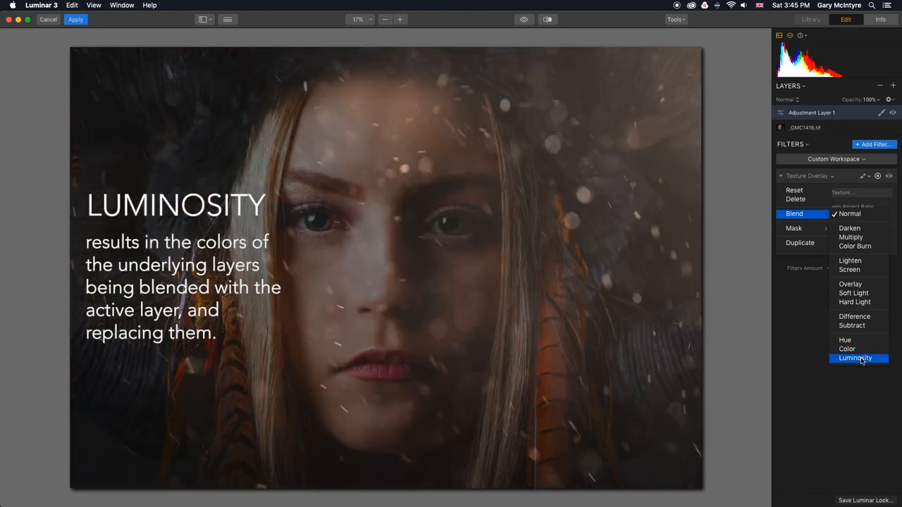
pyautogui.click(856, 358)
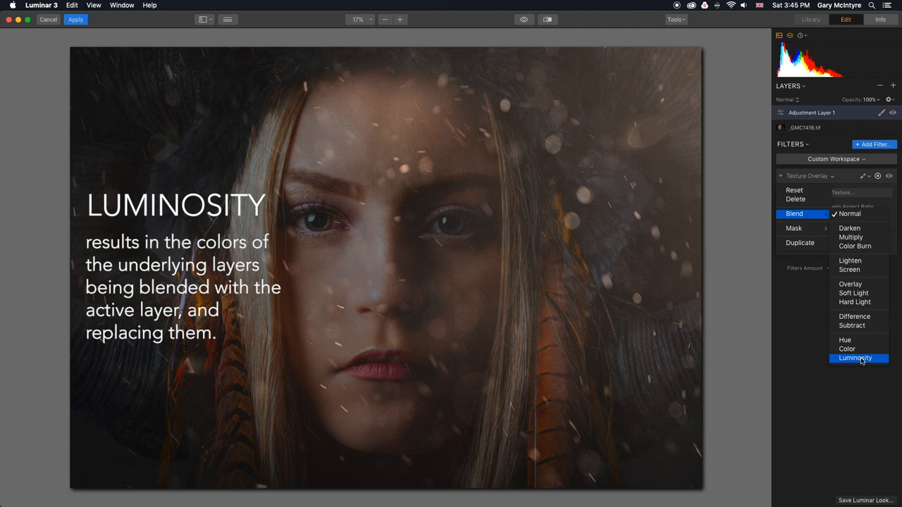
pyautogui.click(856, 359)
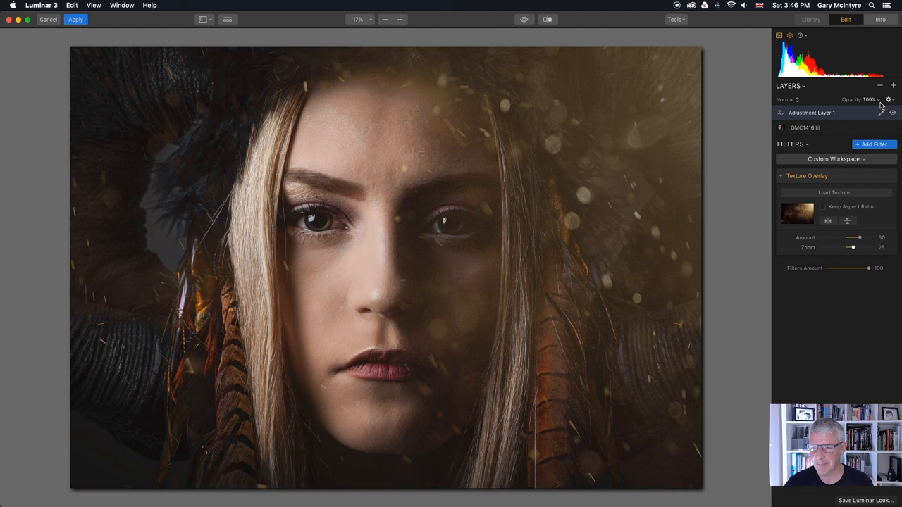
# Adjust the adjustment layer's opacity back and forth, settling at 91%.
pyautogui.moveTo(879, 99); pyautogui.dragTo(851, 99)
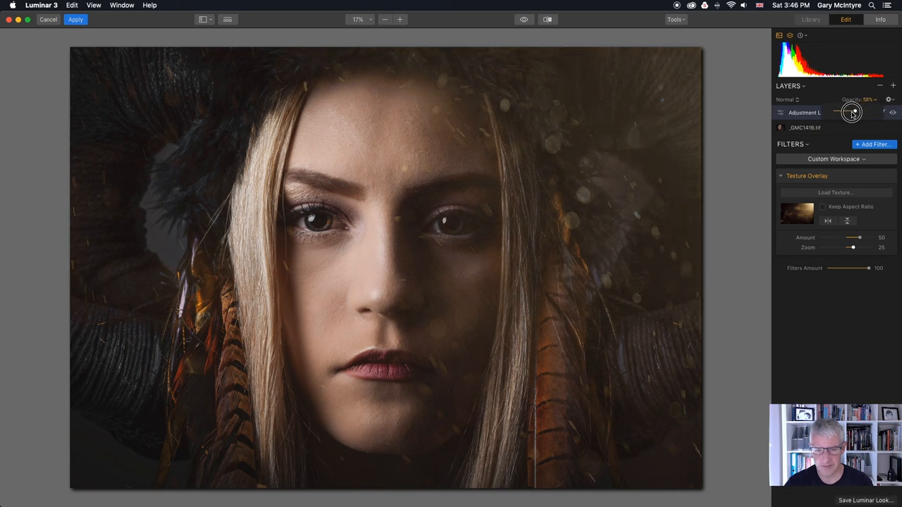
pyautogui.moveTo(852, 113); pyautogui.dragTo(857, 113)
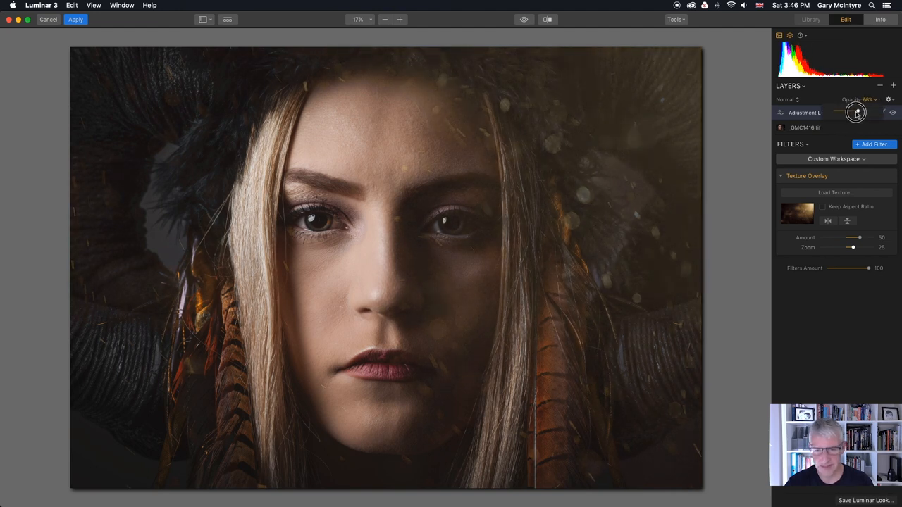
pyautogui.moveTo(856, 112); pyautogui.dragTo(871, 113)
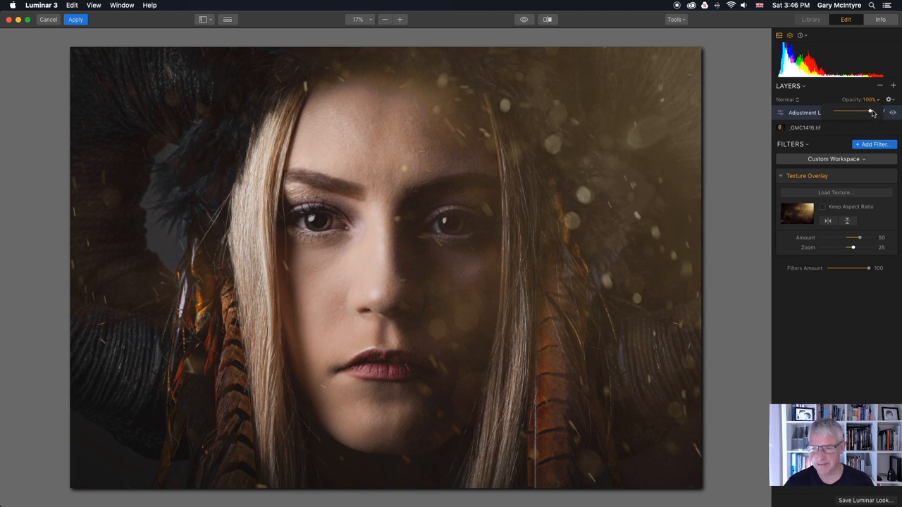
pyautogui.moveTo(873, 113); pyautogui.dragTo(867, 113)
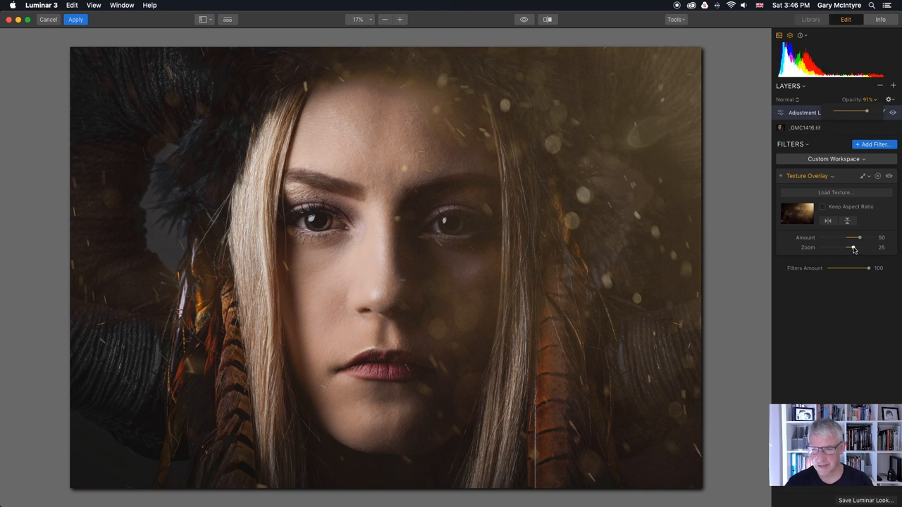
# Rescale the dust texture, collapse the overlay, and set filter Amount to 74.
pyautogui.moveTo(849, 248); pyautogui.dragTo(853, 247)
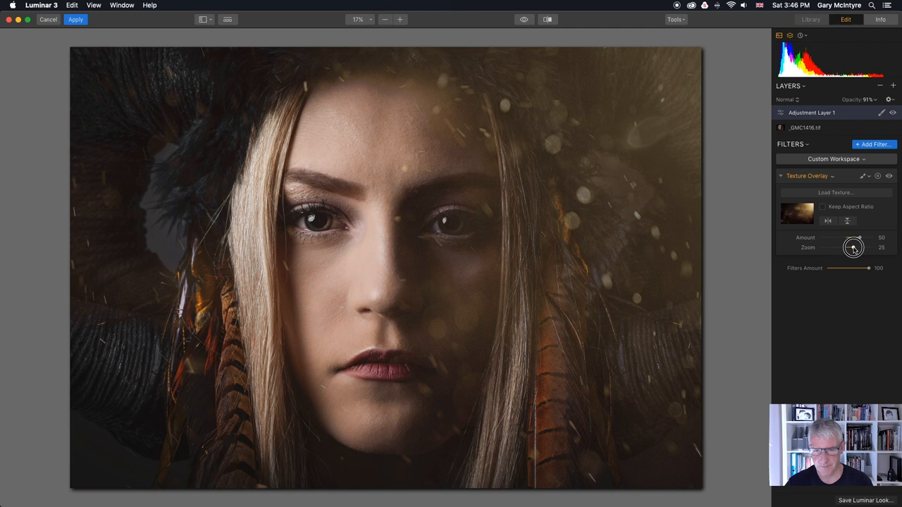
pyautogui.moveTo(857, 247); pyautogui.dragTo(849, 247)
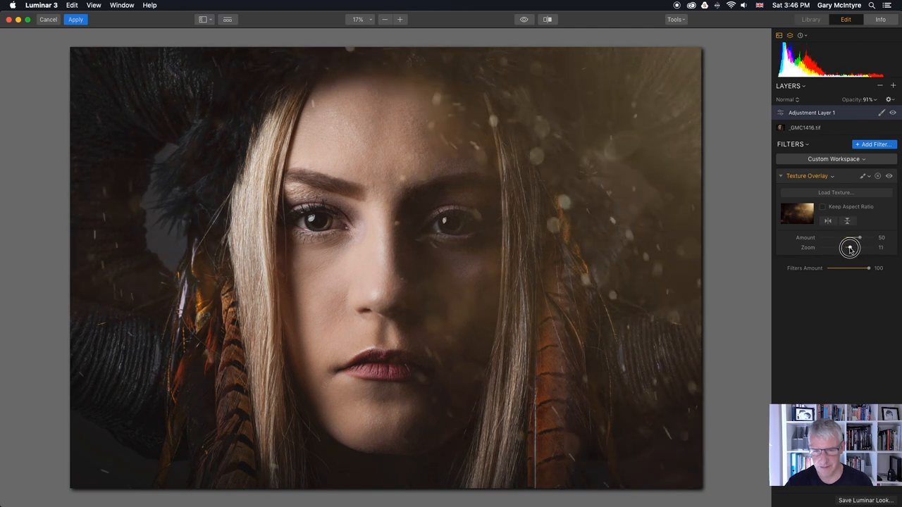
pyautogui.moveTo(850, 248); pyautogui.dragTo(856, 247)
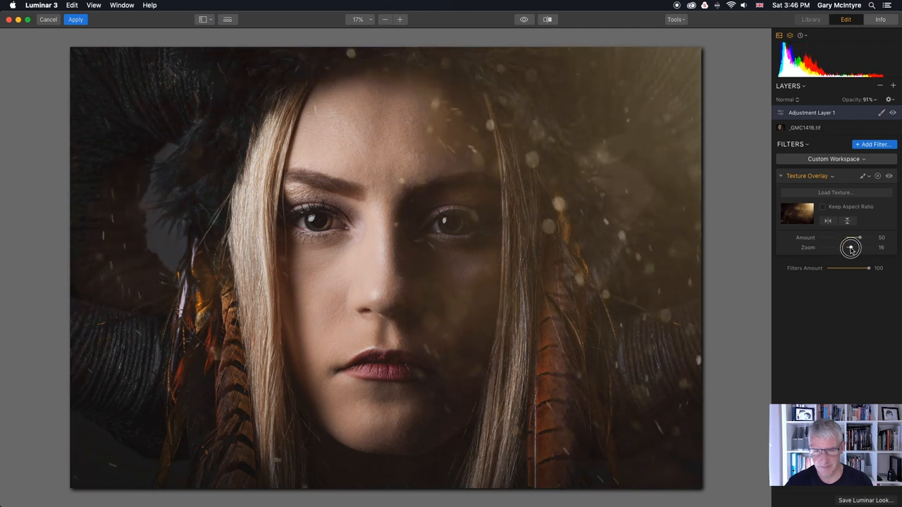
pyautogui.click(781, 175)
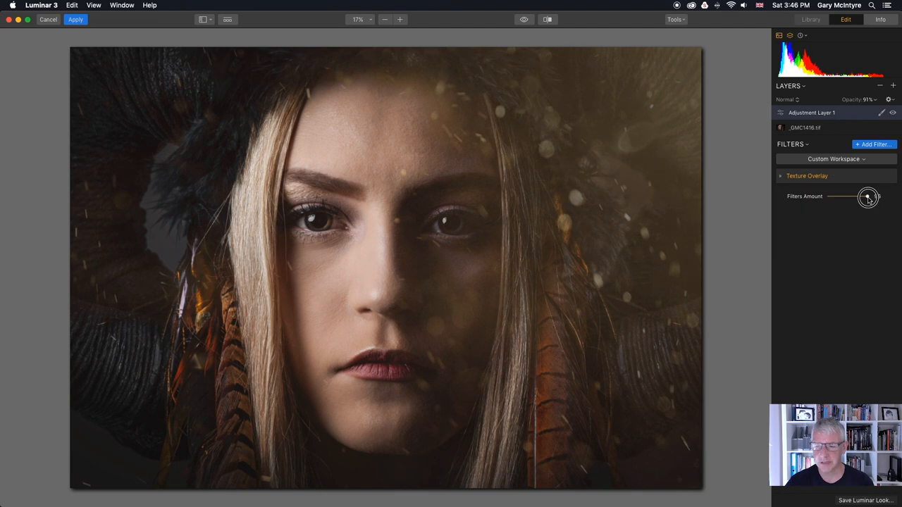
pyautogui.moveTo(868, 197); pyautogui.dragTo(877, 196)
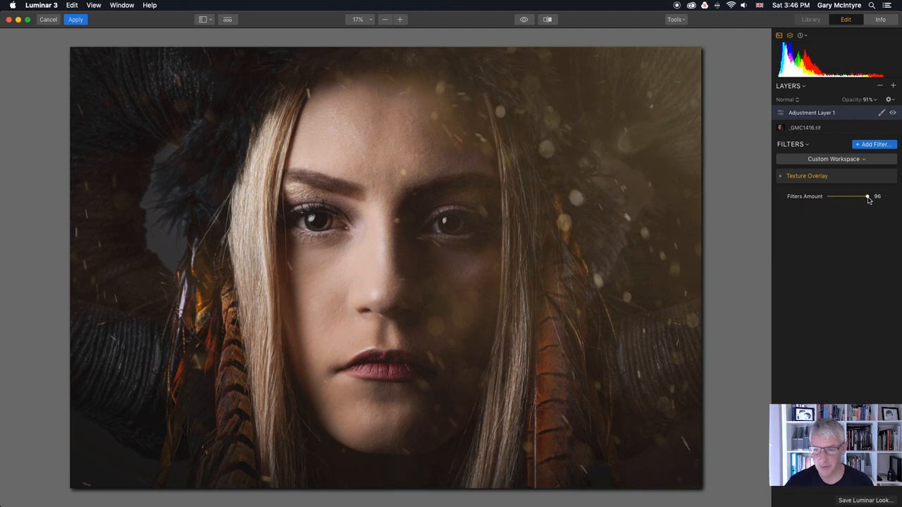
pyautogui.moveTo(867, 196); pyautogui.dragTo(859, 196)
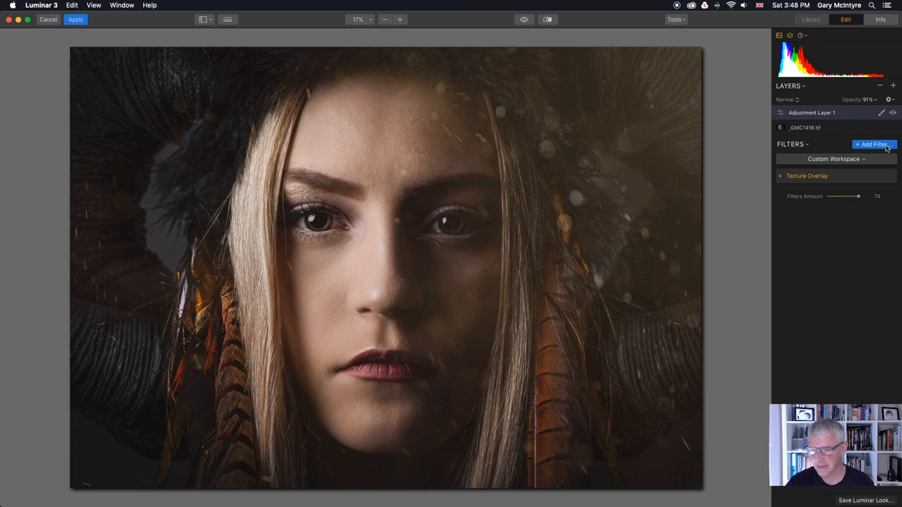
# Add a second Texture Overlay filter loaded with dust particles.jpg.
pyautogui.click(874, 144)
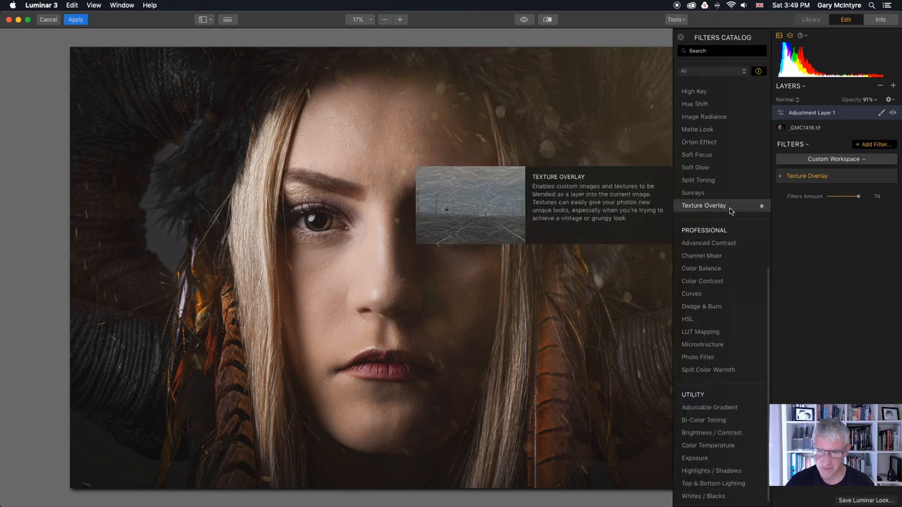
pyautogui.click(703, 205)
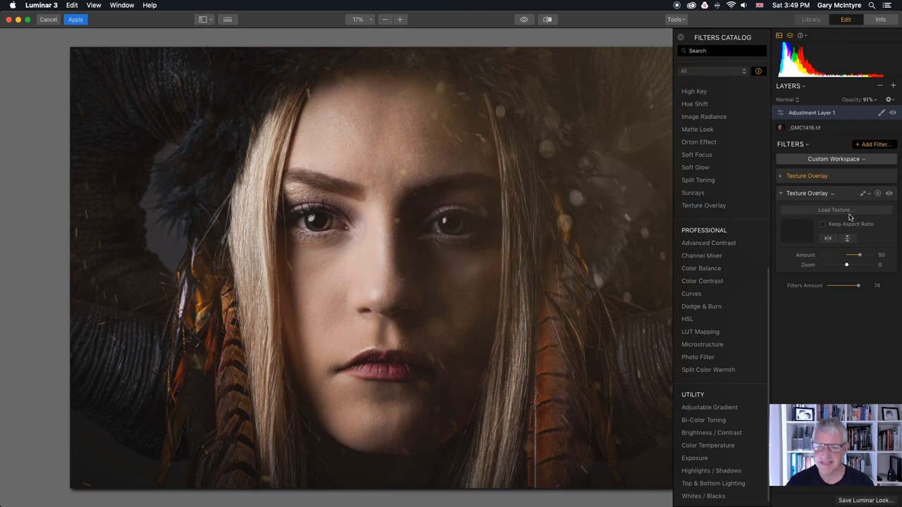
pyautogui.click(835, 210)
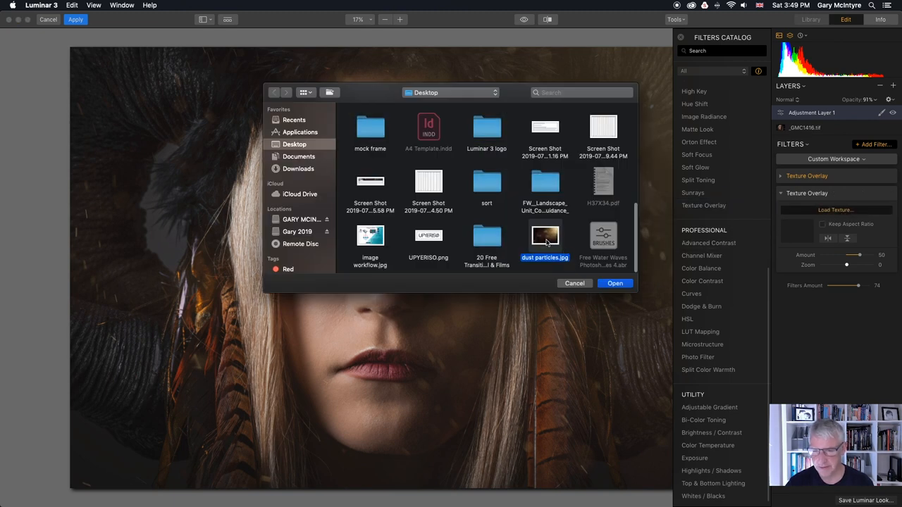
pyautogui.click(614, 284)
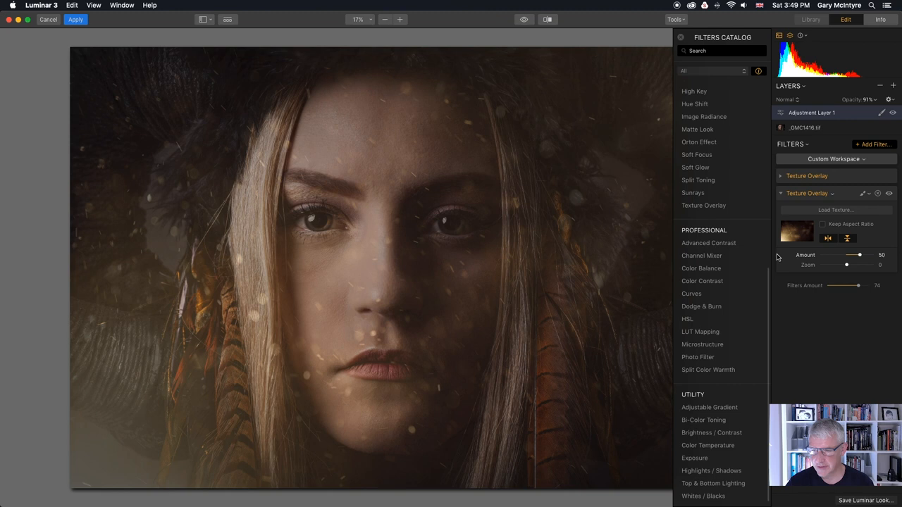
# Set the second dust texture's Zoom to 56 and Amount to 32.
pyautogui.moveTo(846, 264); pyautogui.dragTo(859, 264)
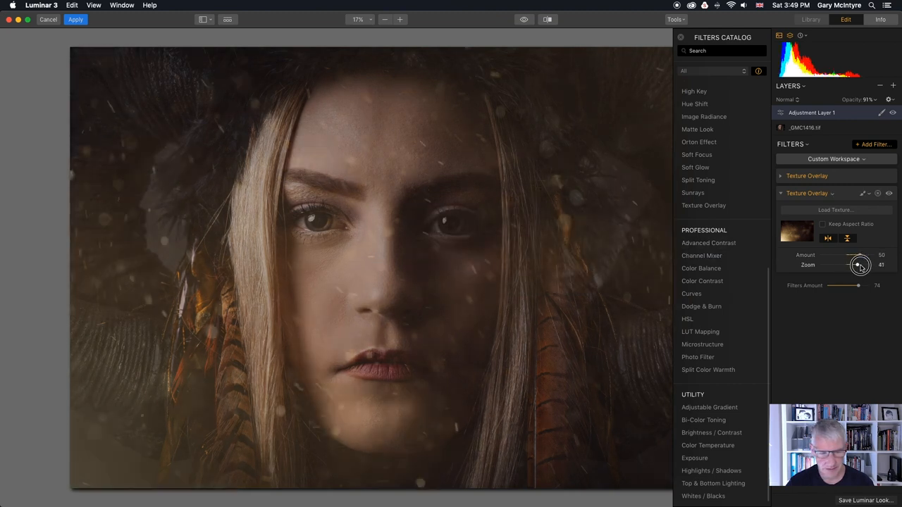
pyautogui.moveTo(849, 264); pyautogui.dragTo(863, 264)
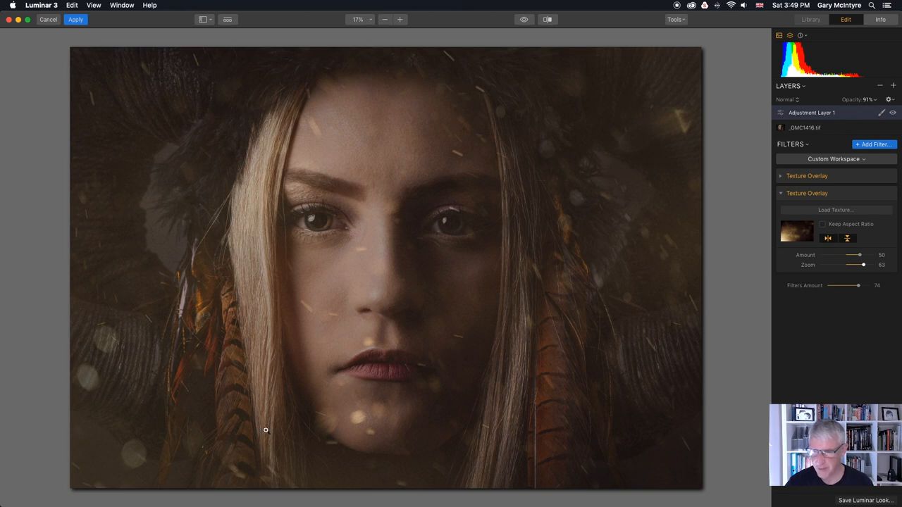
pyautogui.moveTo(858, 255); pyautogui.dragTo(864, 254)
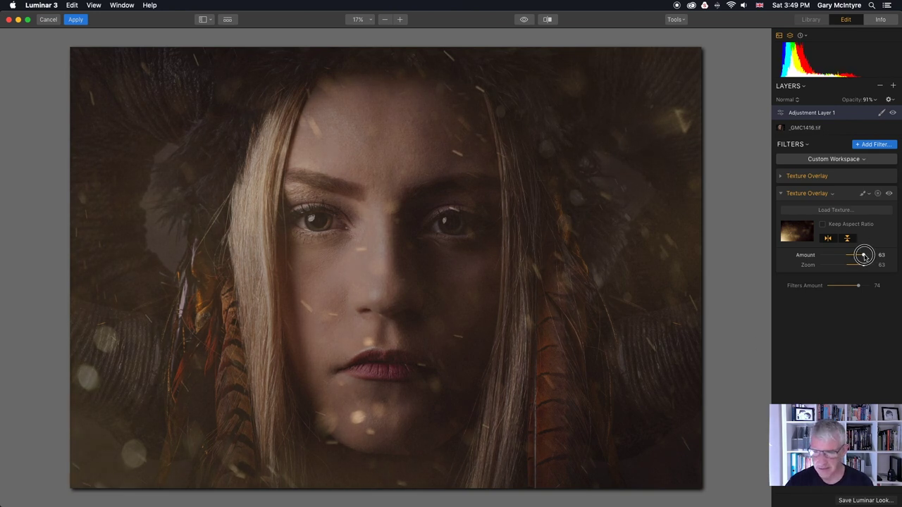
pyautogui.moveTo(864, 255); pyautogui.dragTo(854, 255)
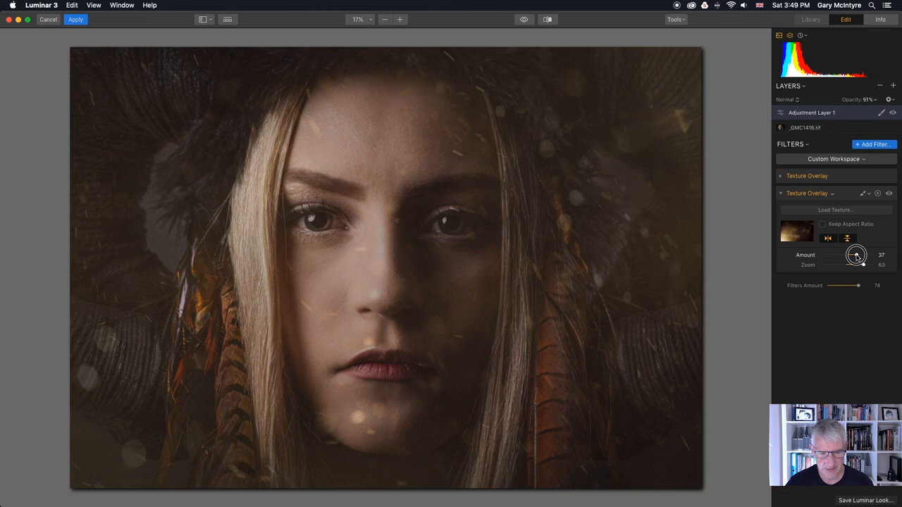
pyautogui.moveTo(863, 264); pyautogui.dragTo(871, 265)
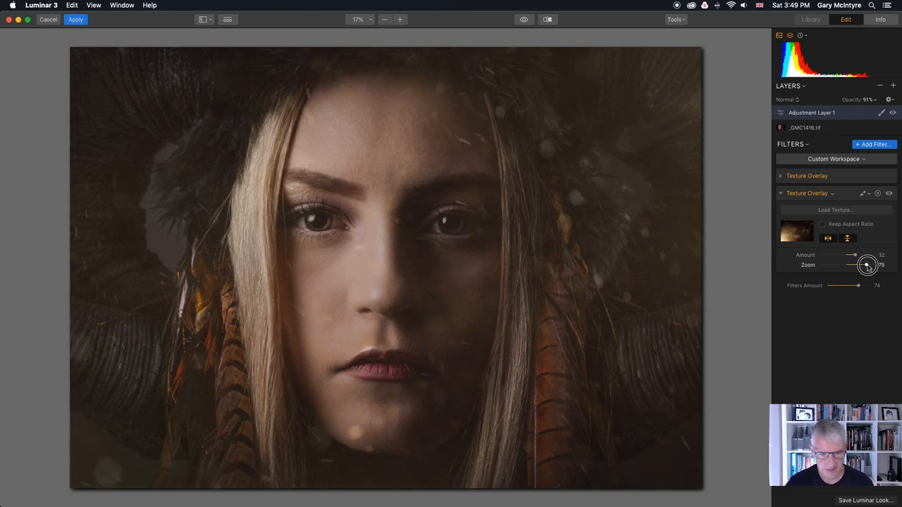
pyautogui.moveTo(868, 265); pyautogui.dragTo(862, 265)
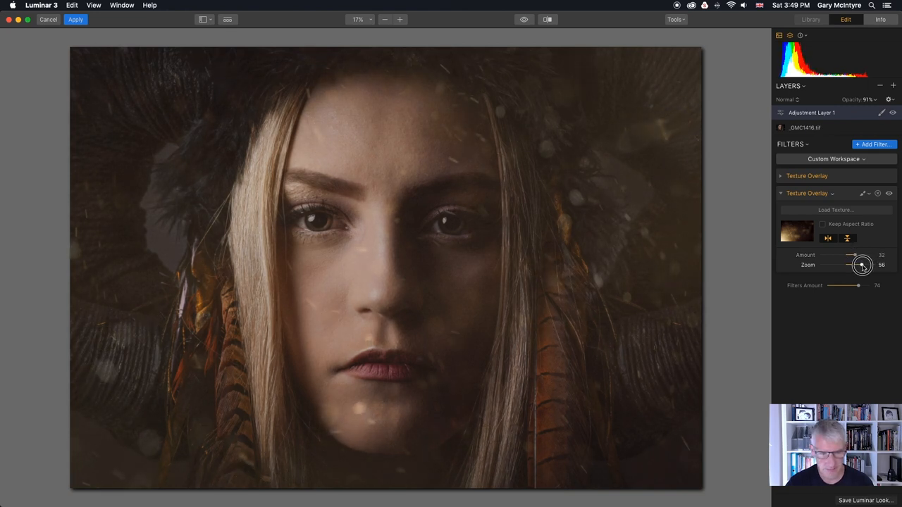
pyautogui.moveTo(861, 265); pyautogui.dragTo(861, 264)
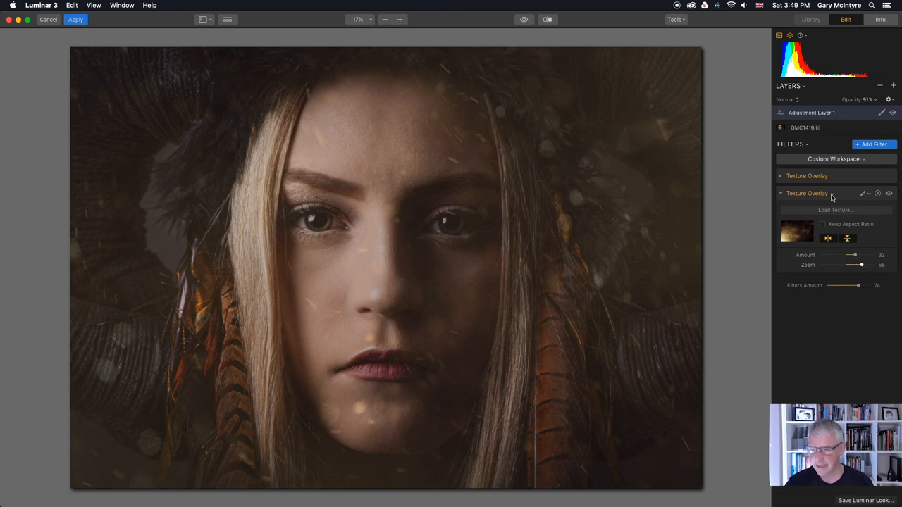
# Open the second overlay's menu, check Blend, and show the Brush, Radial and Gradient Mask options.
pyautogui.click(863, 194)
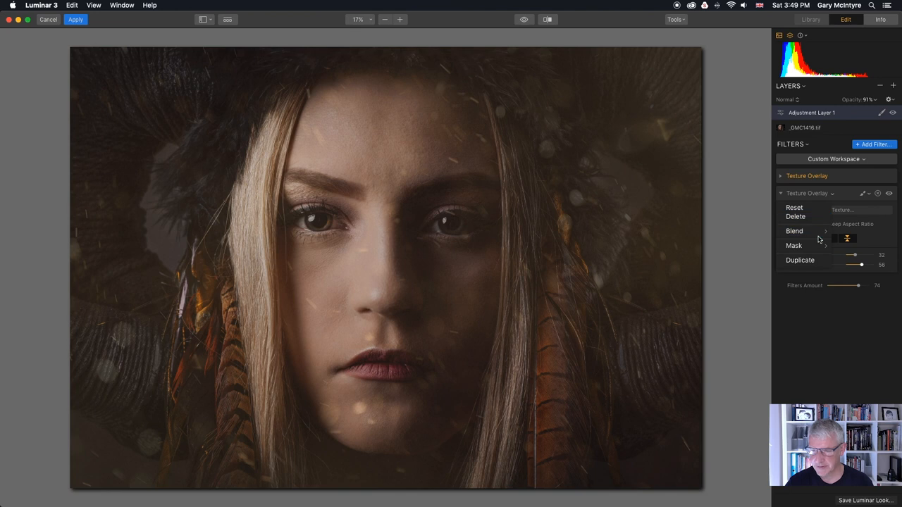
pyautogui.click(794, 231)
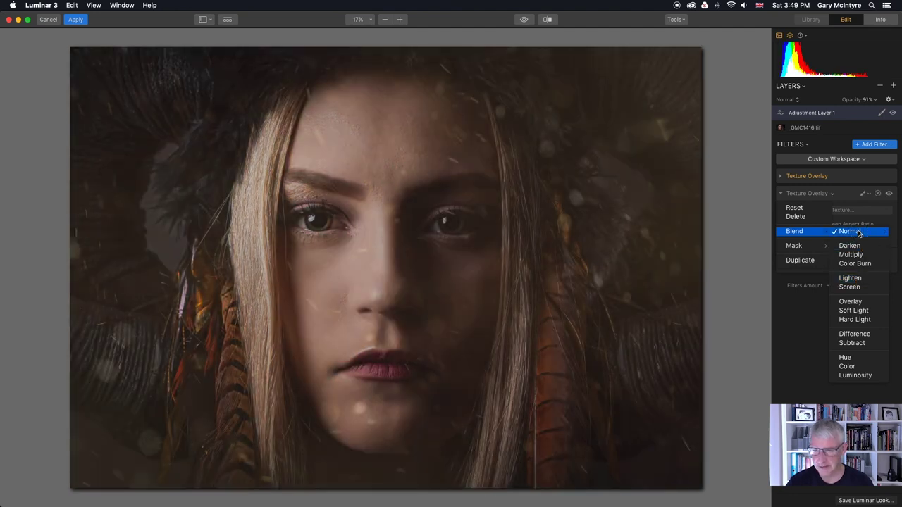
pyautogui.click(861, 231)
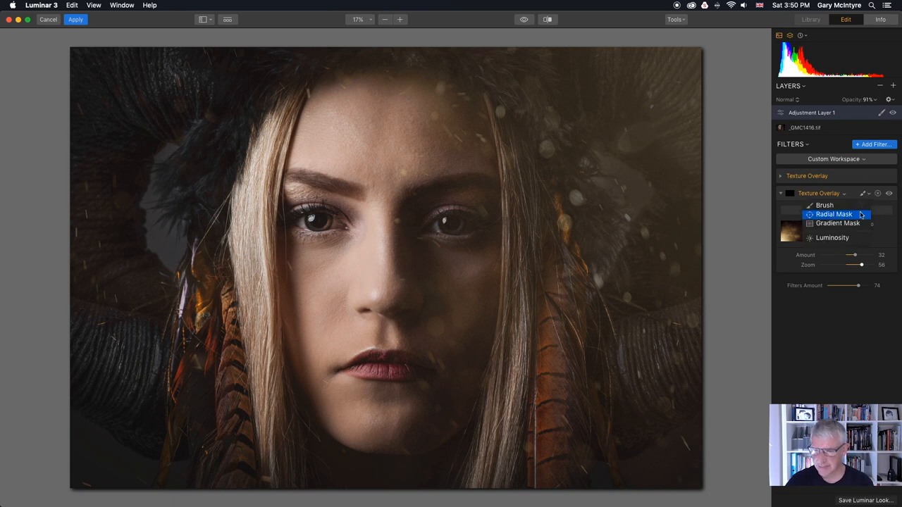
# Draw a Gradient Mask from the lower-left corner, toggle the mask preview, and collapse the overlay.
pyautogui.click(838, 223)
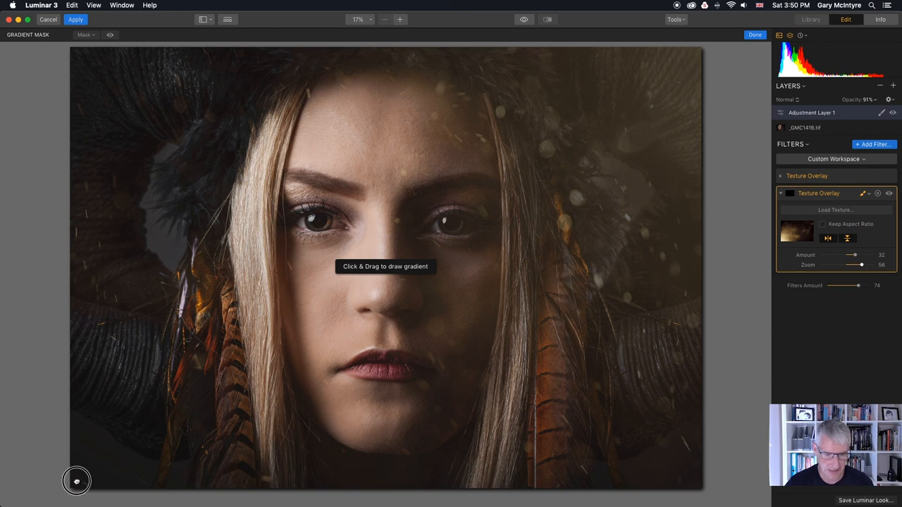
pyautogui.moveTo(76, 480); pyautogui.dragTo(225, 372)
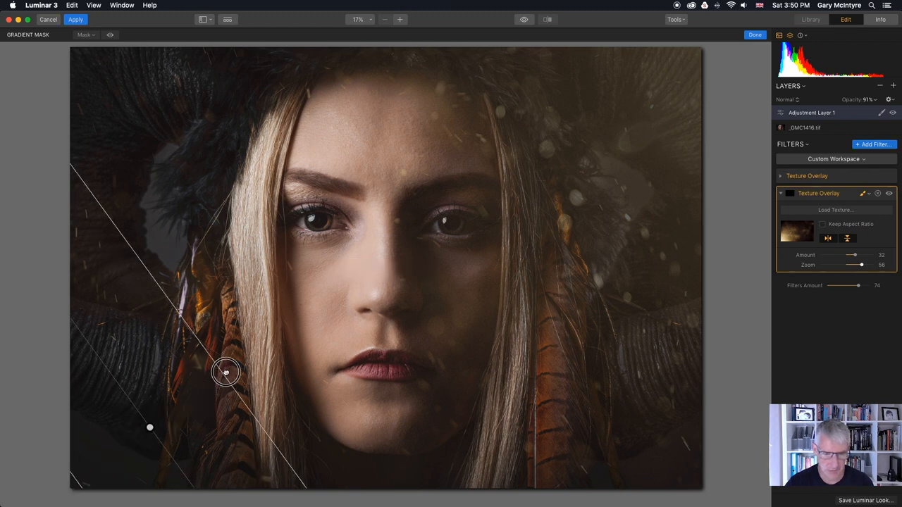
pyautogui.moveTo(225, 372); pyautogui.dragTo(285, 327)
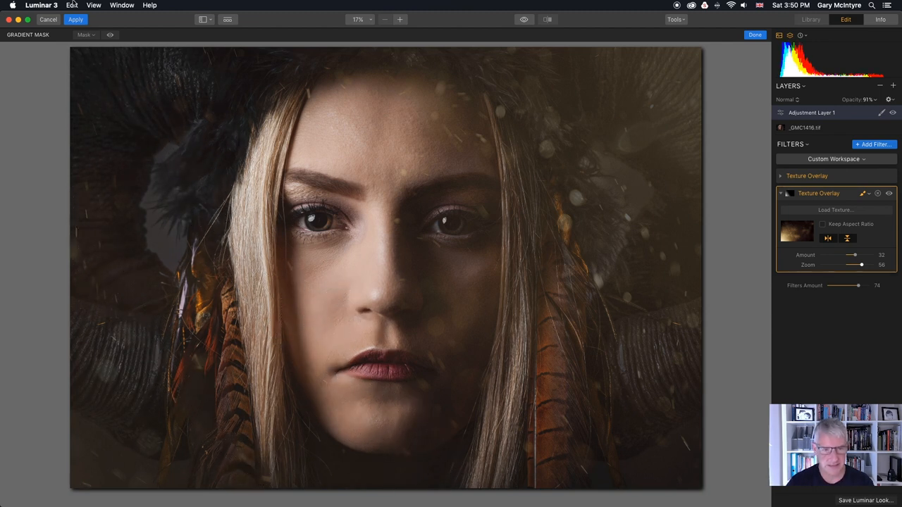
pyautogui.click(111, 36)
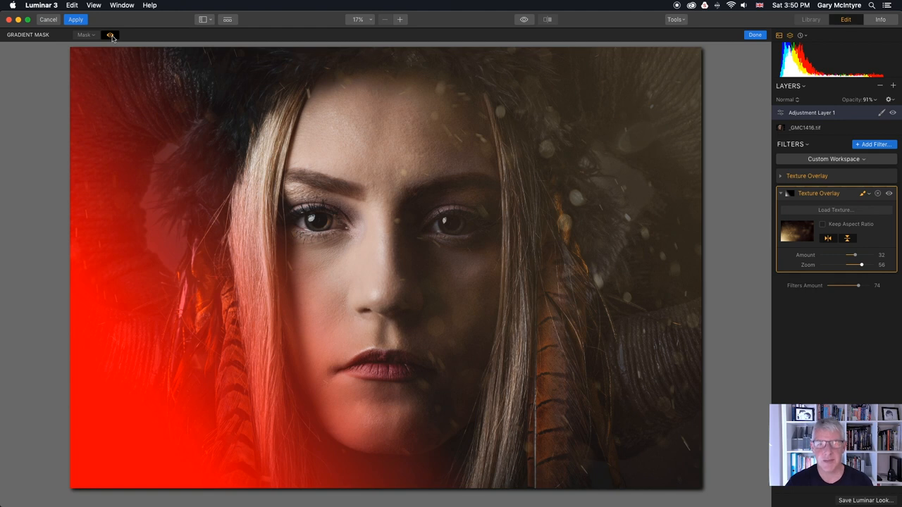
pyautogui.click(111, 35)
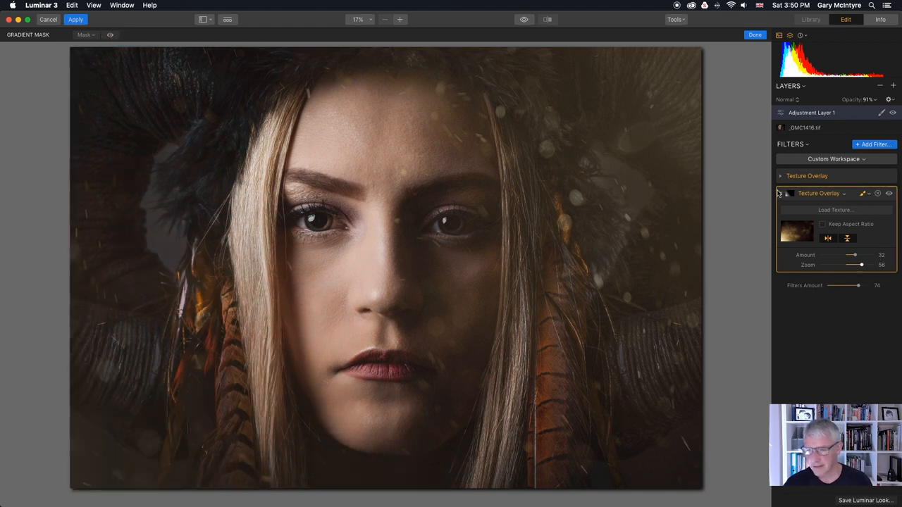
pyautogui.click(780, 193)
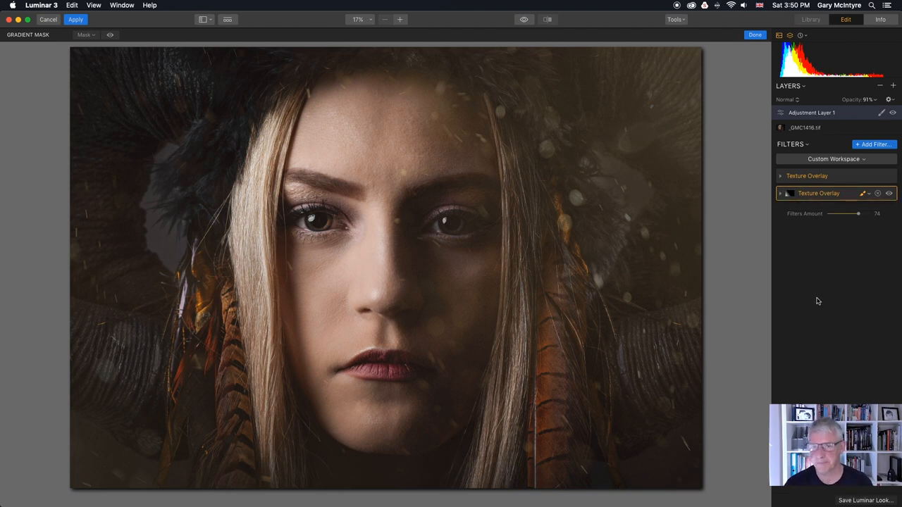
# Create Adjustment Layer 2 holding Orton Effect, a -47 Vignette and Color Contrast filters.
pyautogui.click(872, 144)
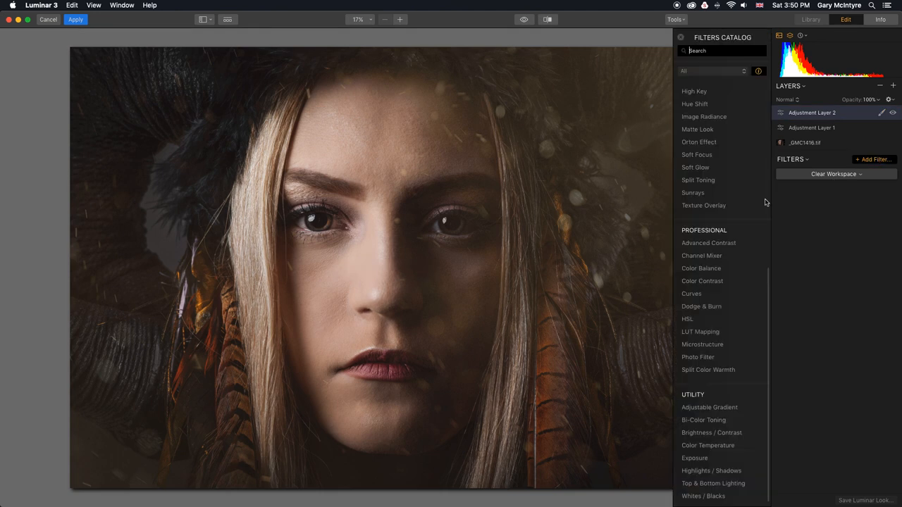
pyautogui.click(699, 141)
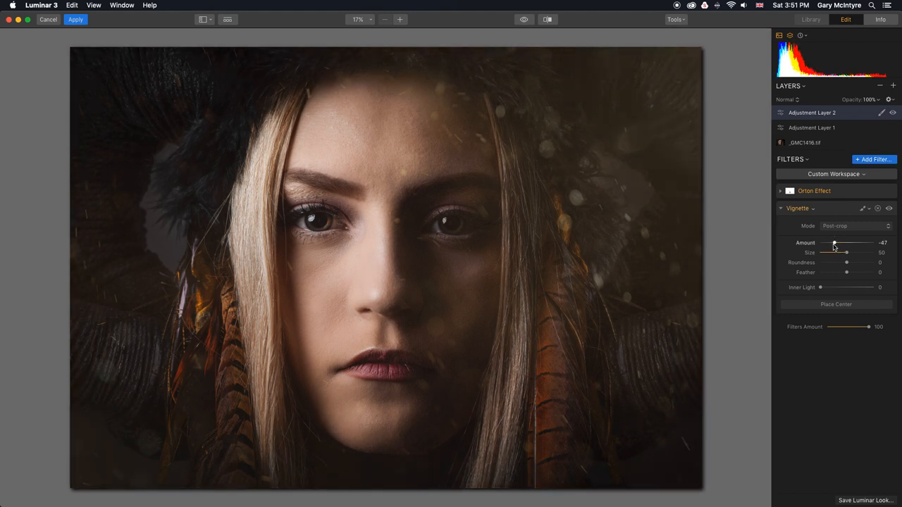
pyautogui.click(873, 159)
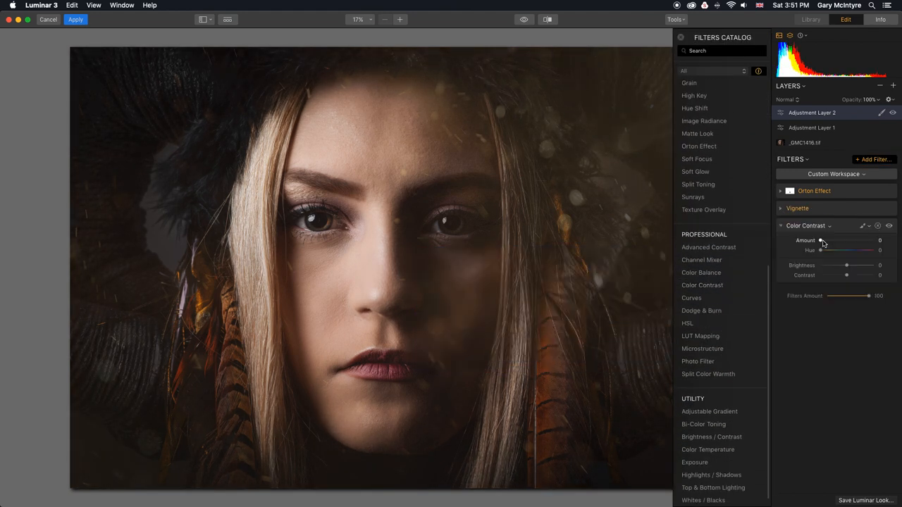